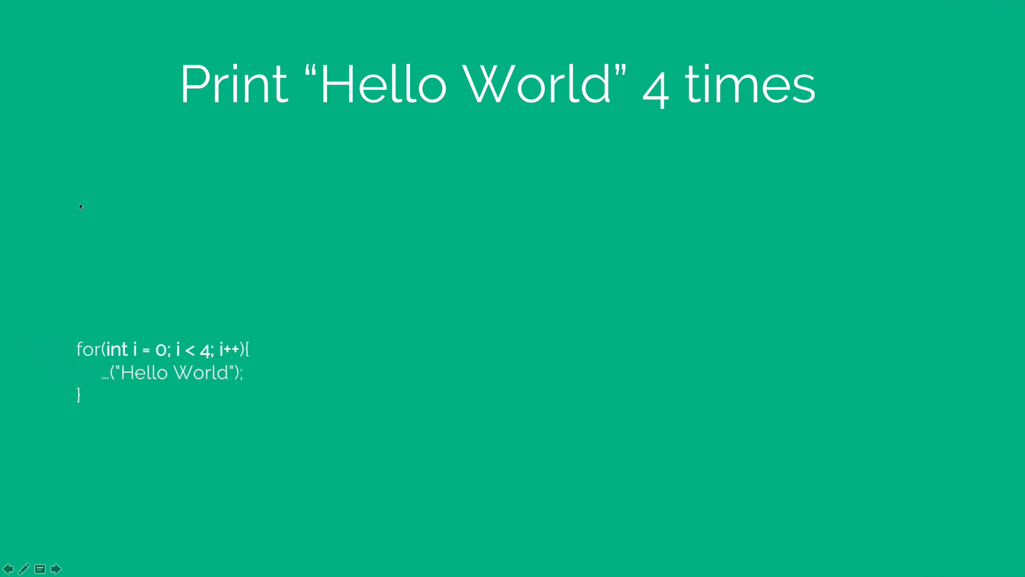
mouse_move(157, 366)
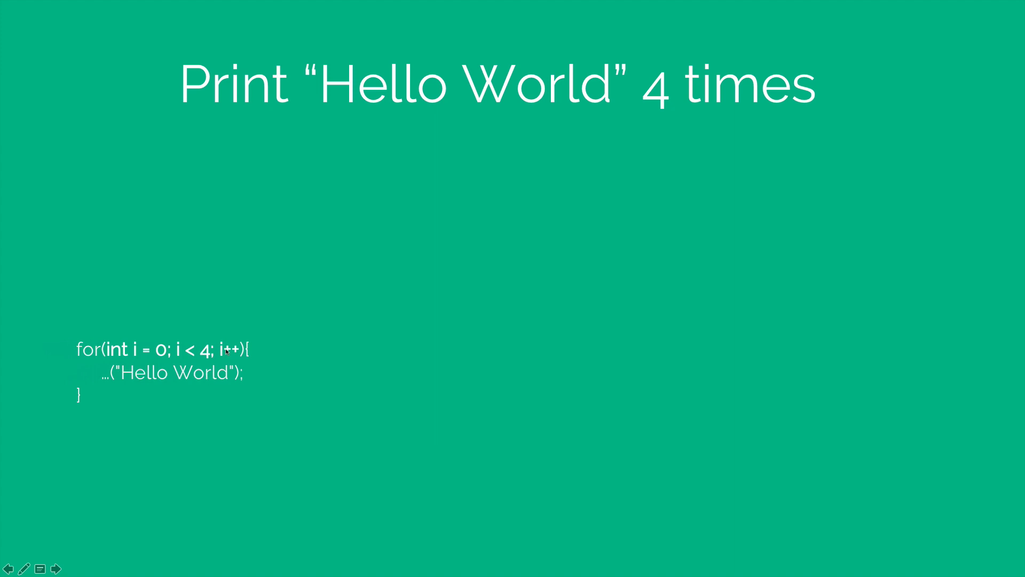
mouse_move(463, 411)
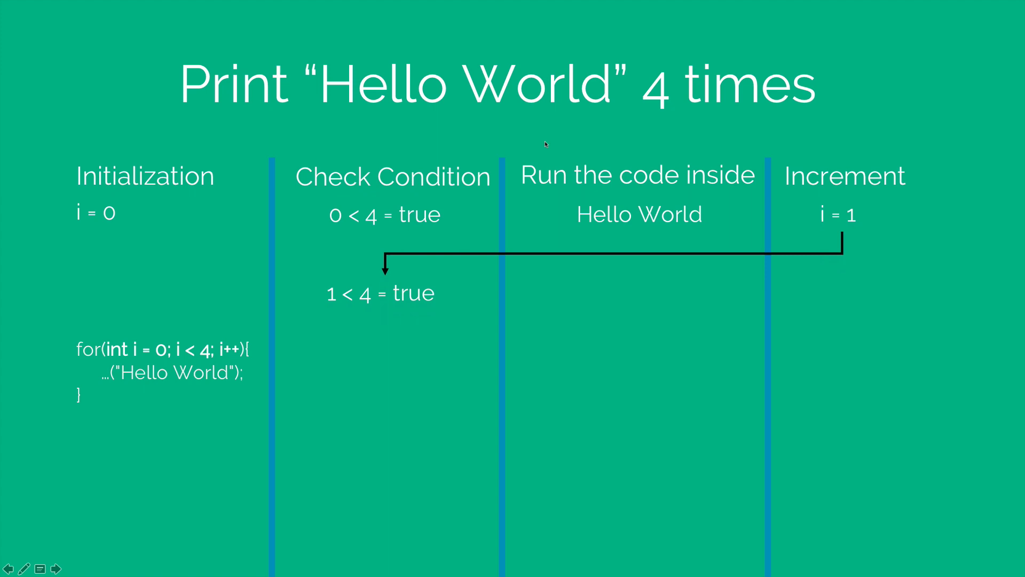
mouse_move(555, 157)
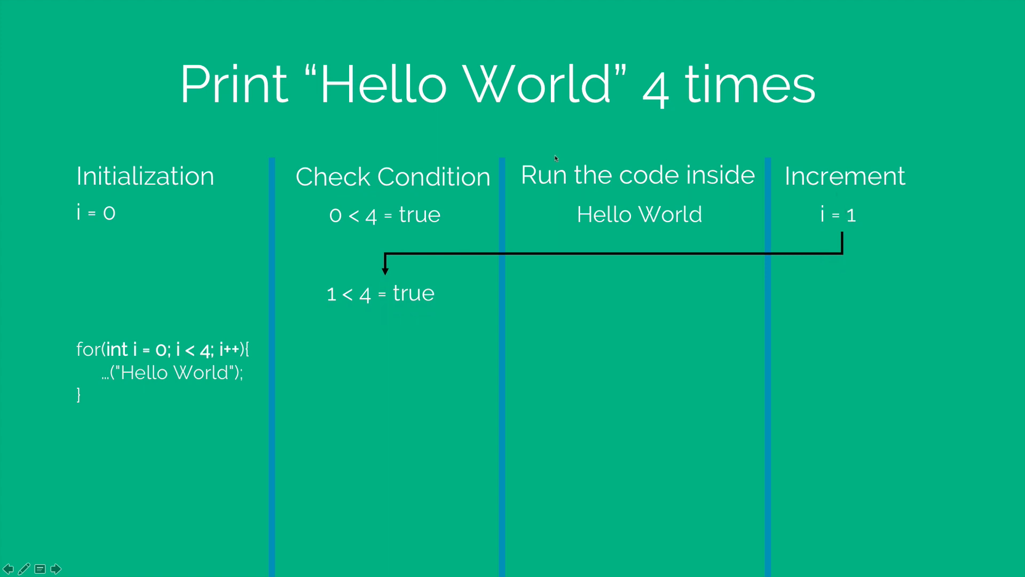
mouse_move(376, 300)
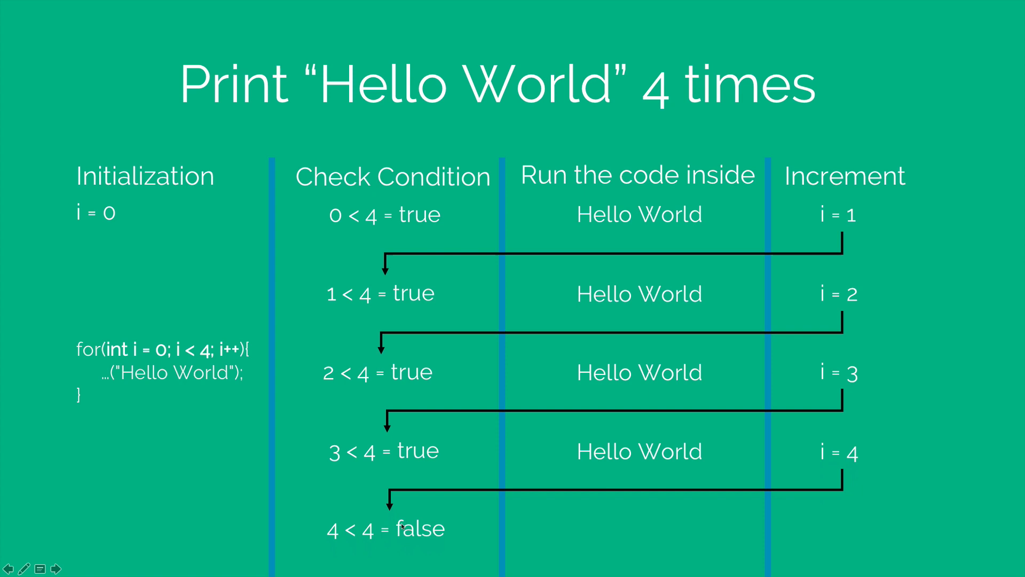
mouse_move(428, 530)
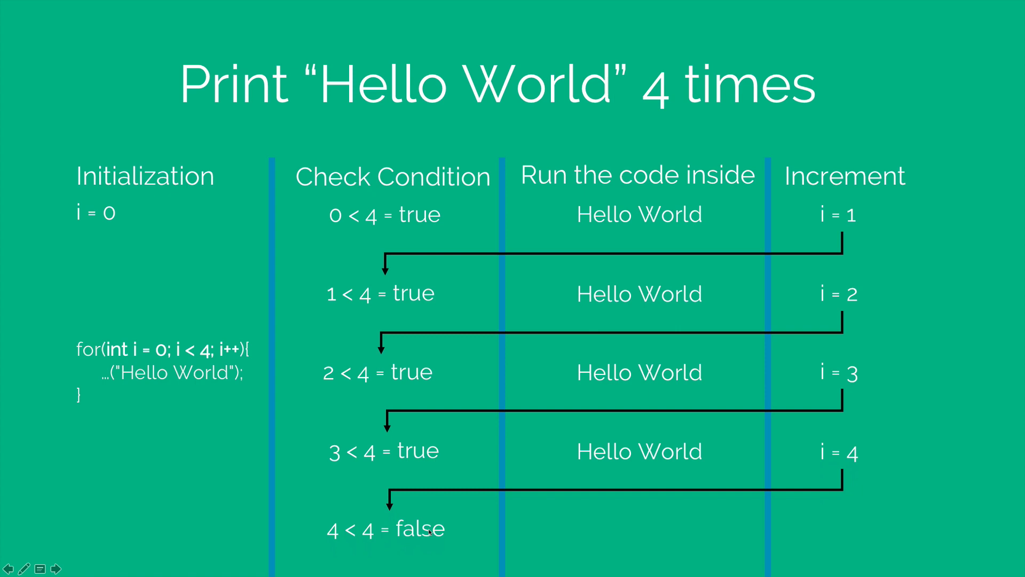
mouse_move(200, 350)
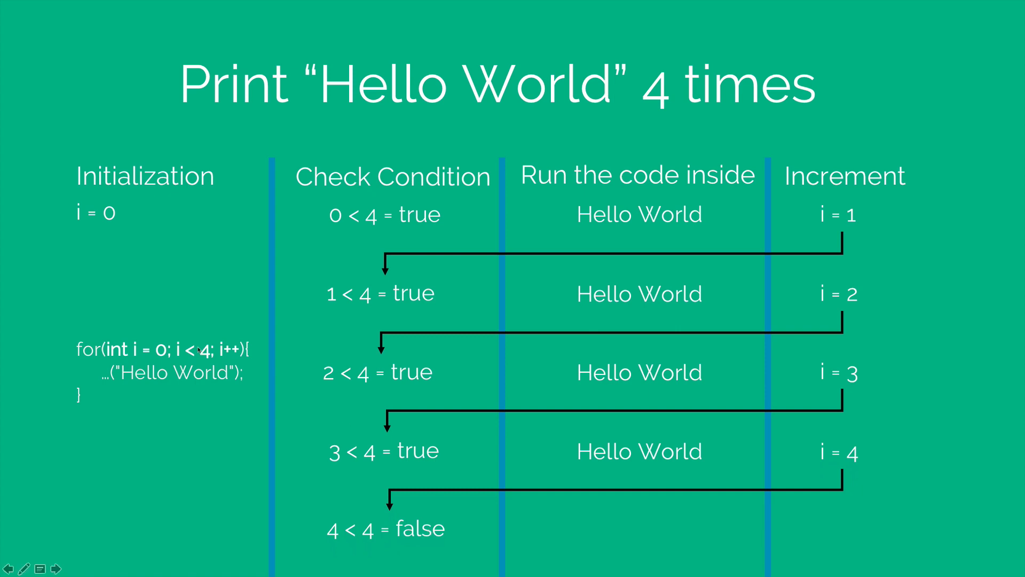
mouse_move(228, 375)
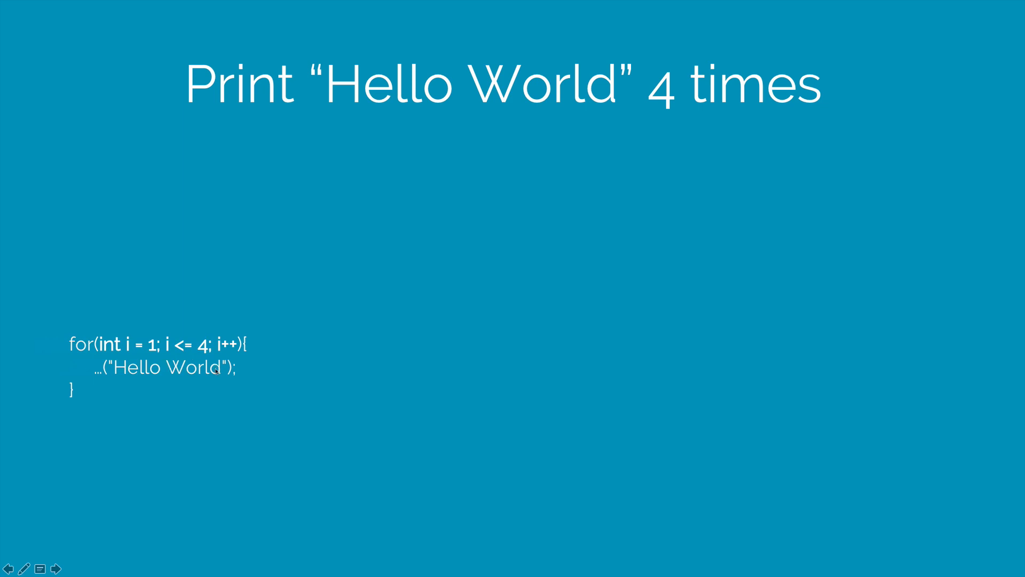
mouse_move(246, 464)
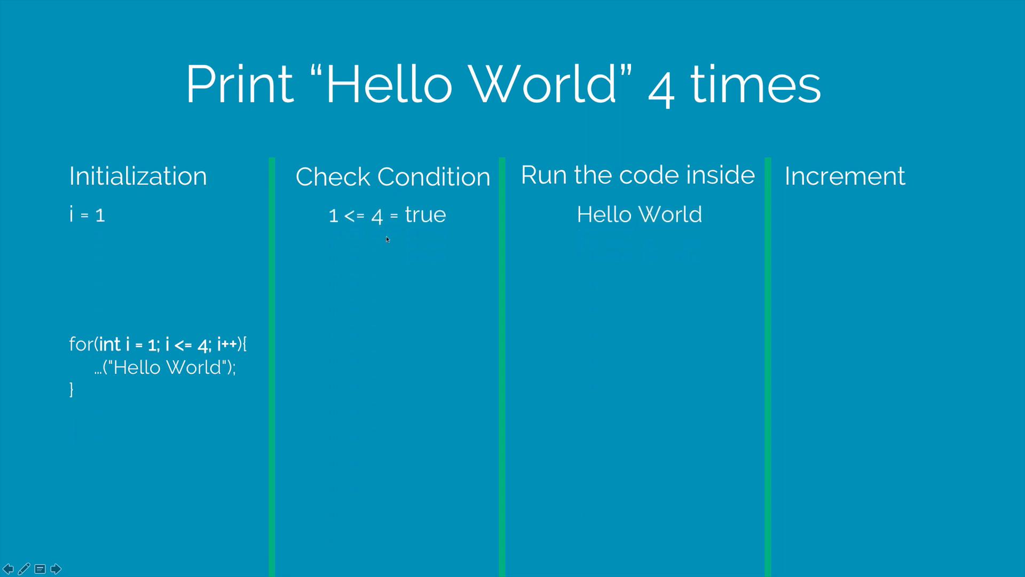
mouse_move(635, 303)
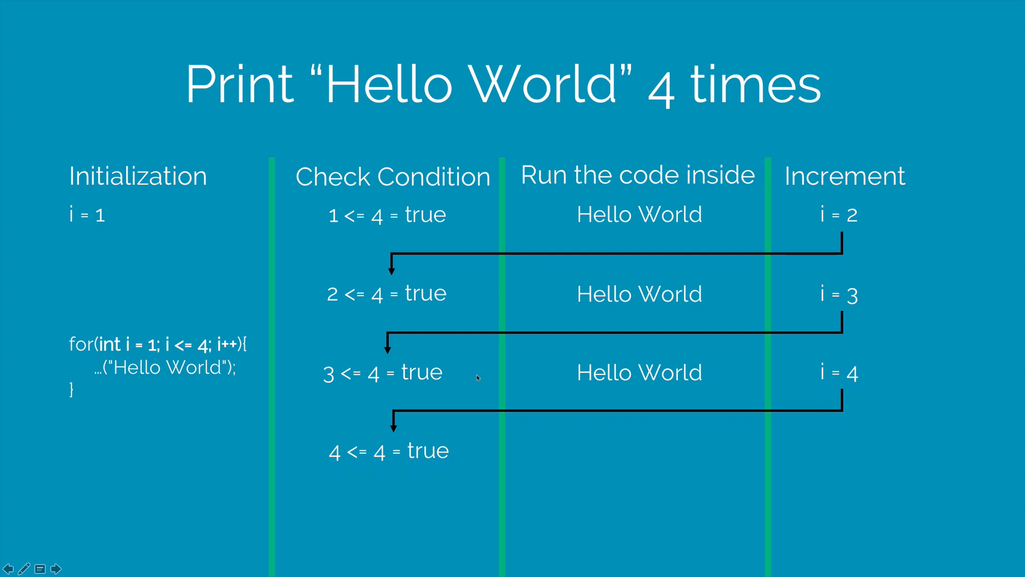
mouse_move(447, 456)
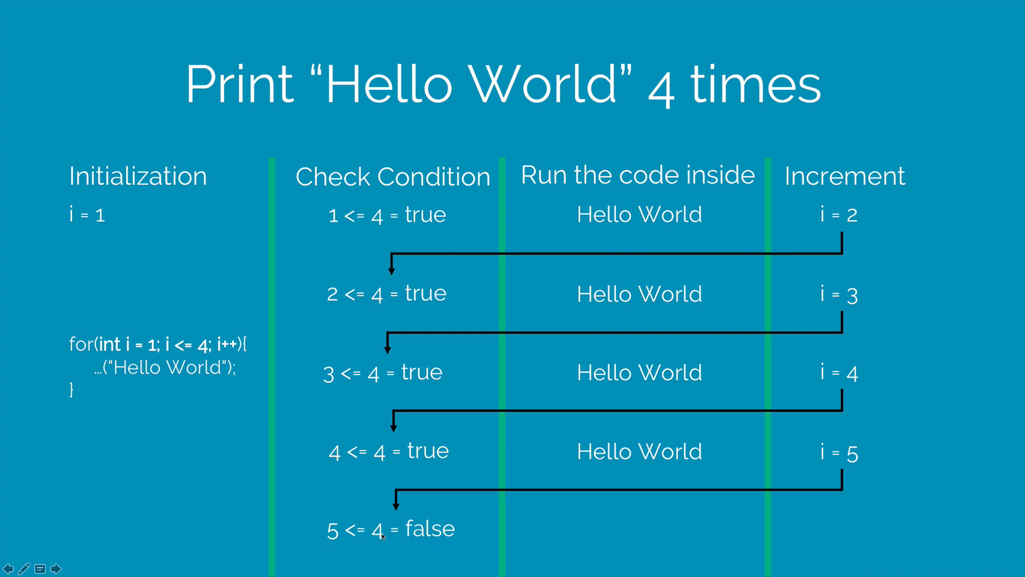
mouse_move(458, 524)
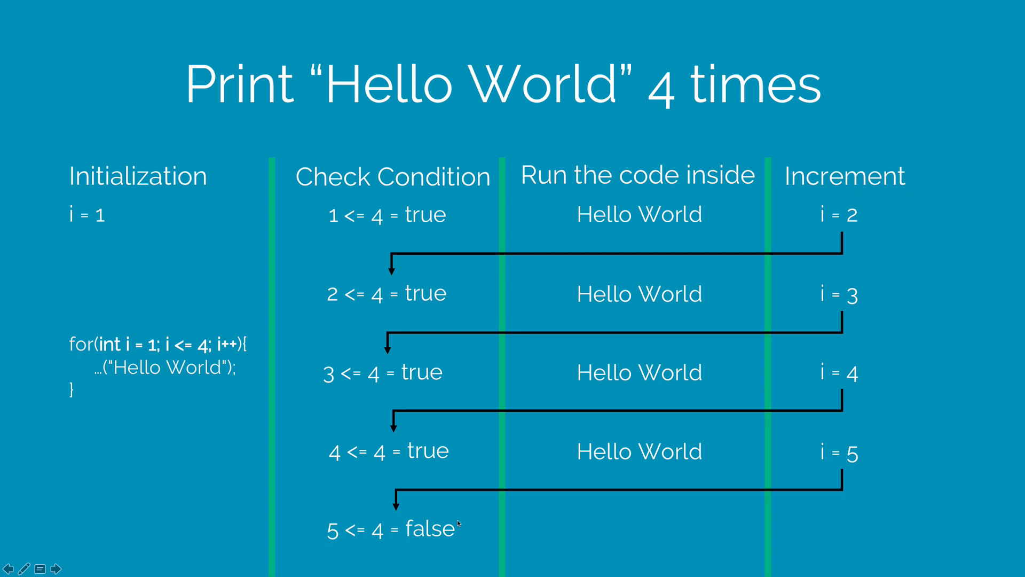
mouse_move(626, 524)
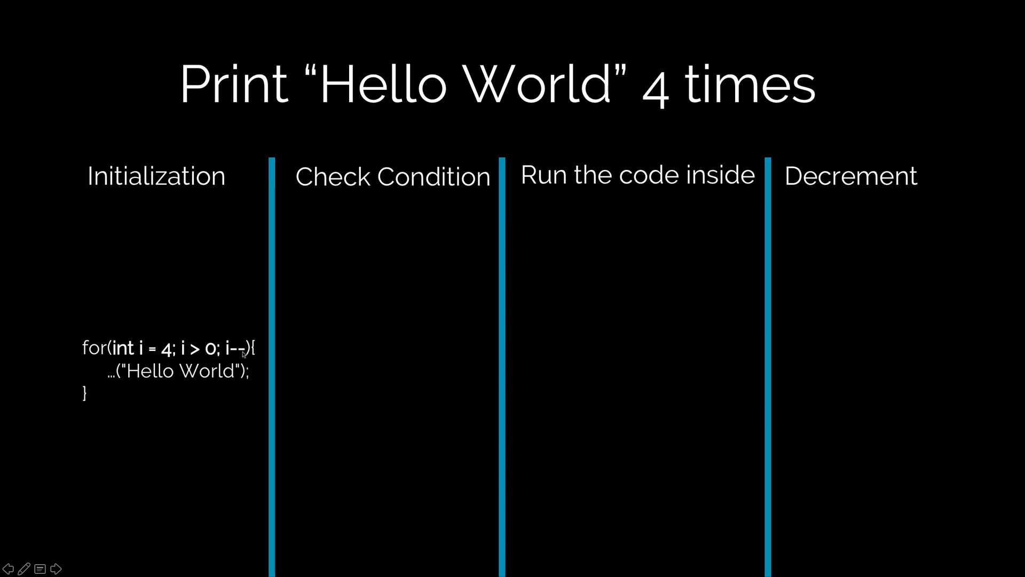
mouse_move(220, 483)
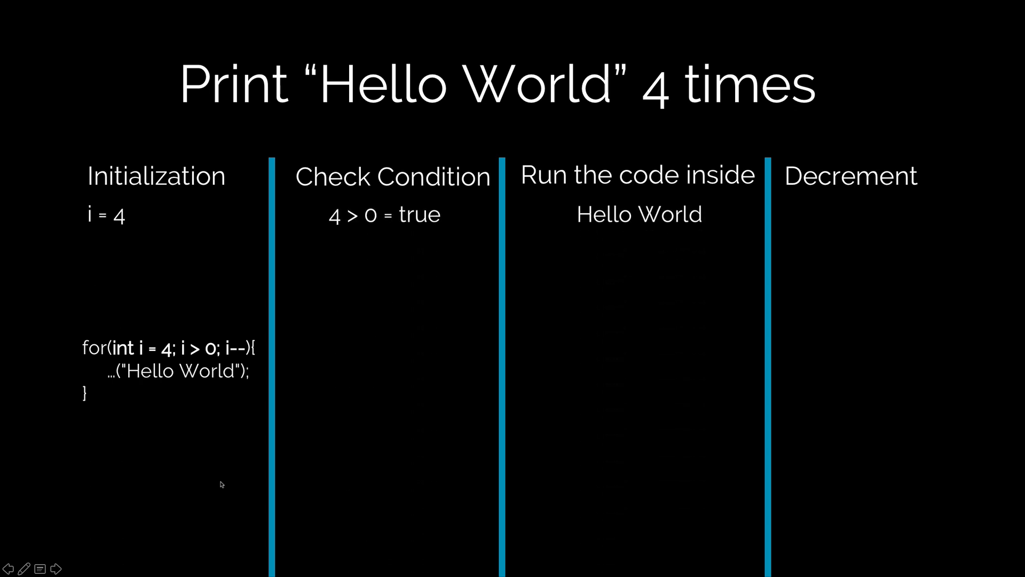
mouse_move(255, 382)
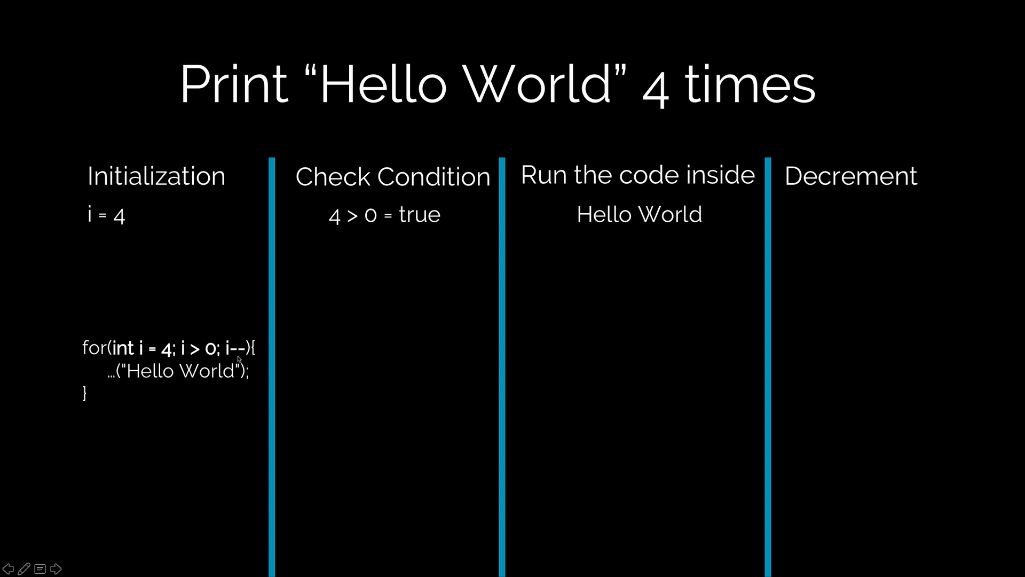
mouse_move(390, 430)
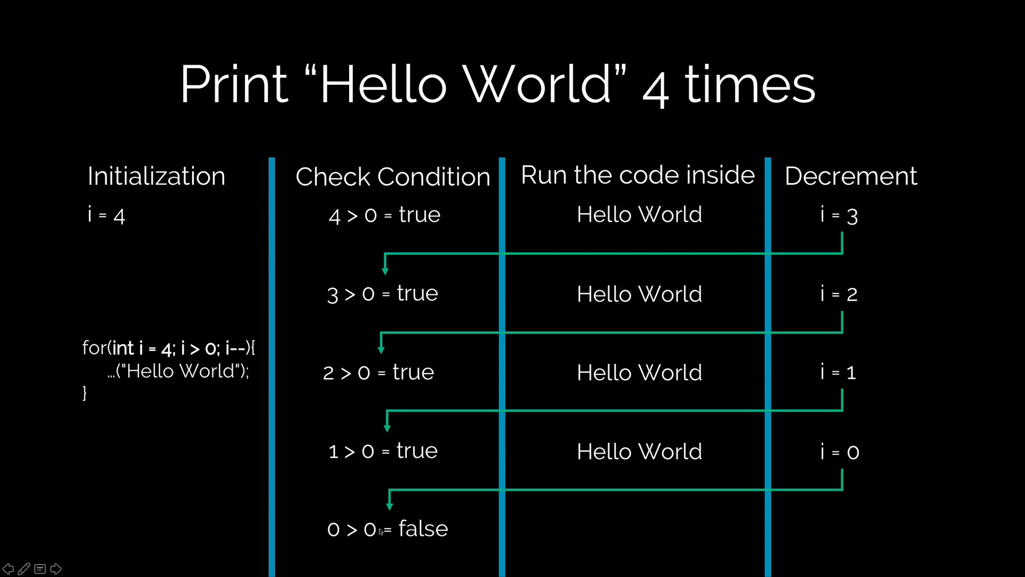
mouse_move(428, 533)
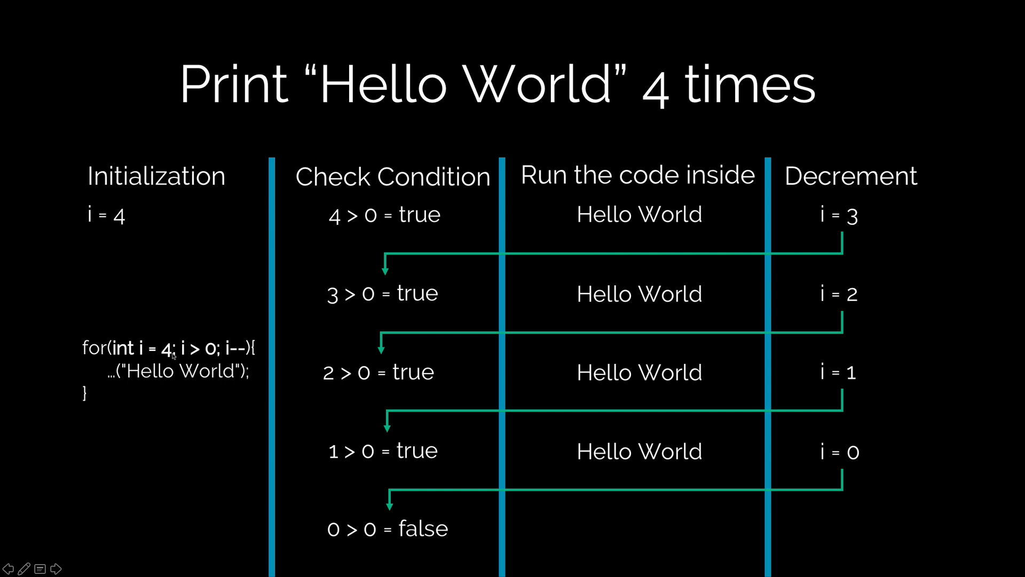
mouse_move(205, 354)
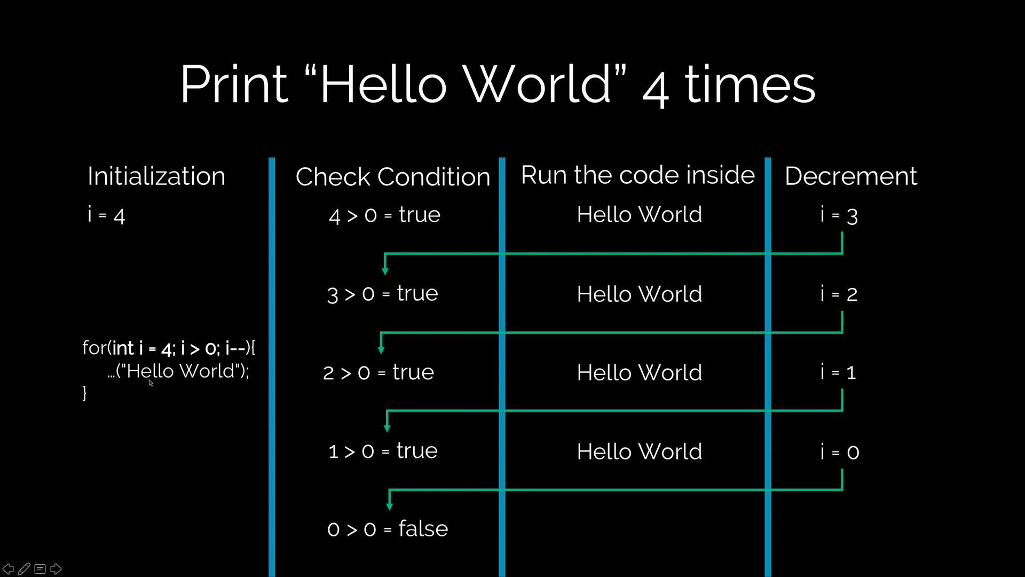
mouse_move(189, 382)
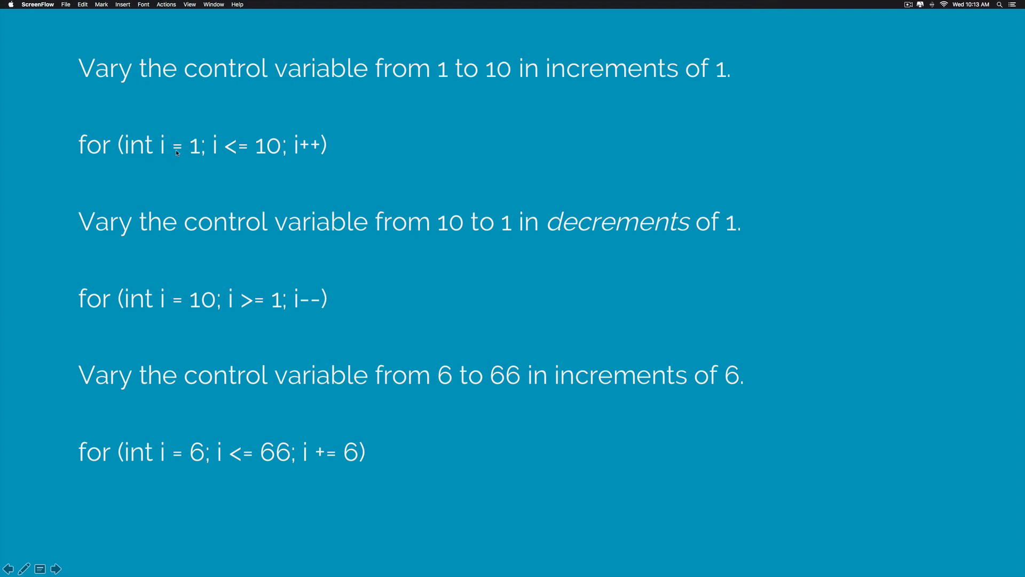
mouse_move(230, 141)
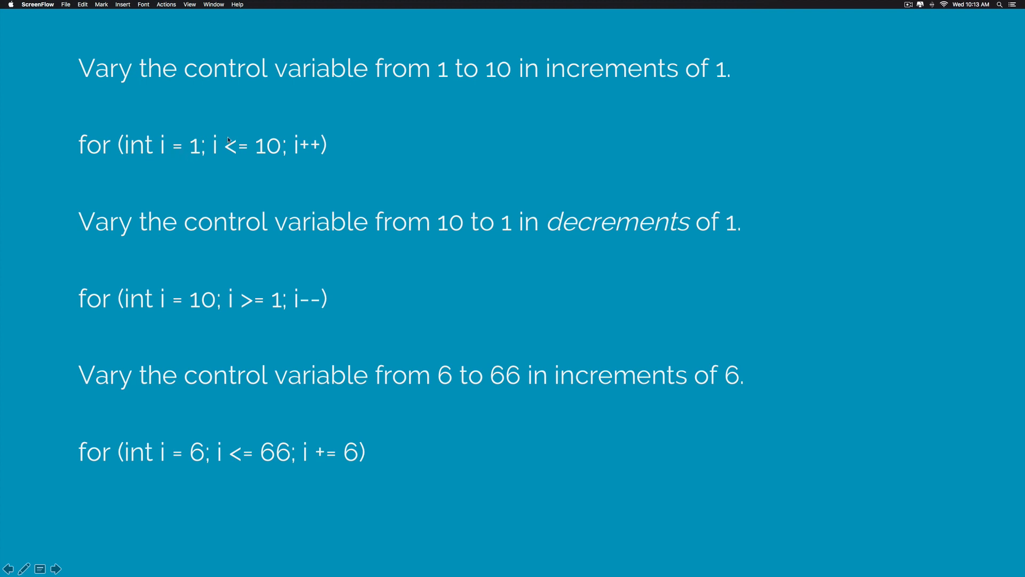
mouse_move(252, 157)
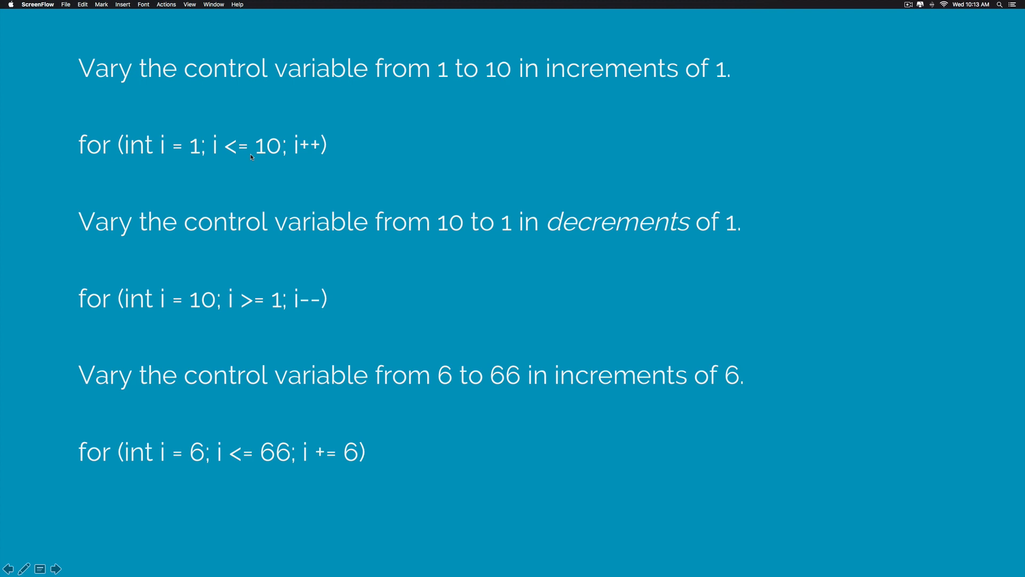
mouse_move(188, 269)
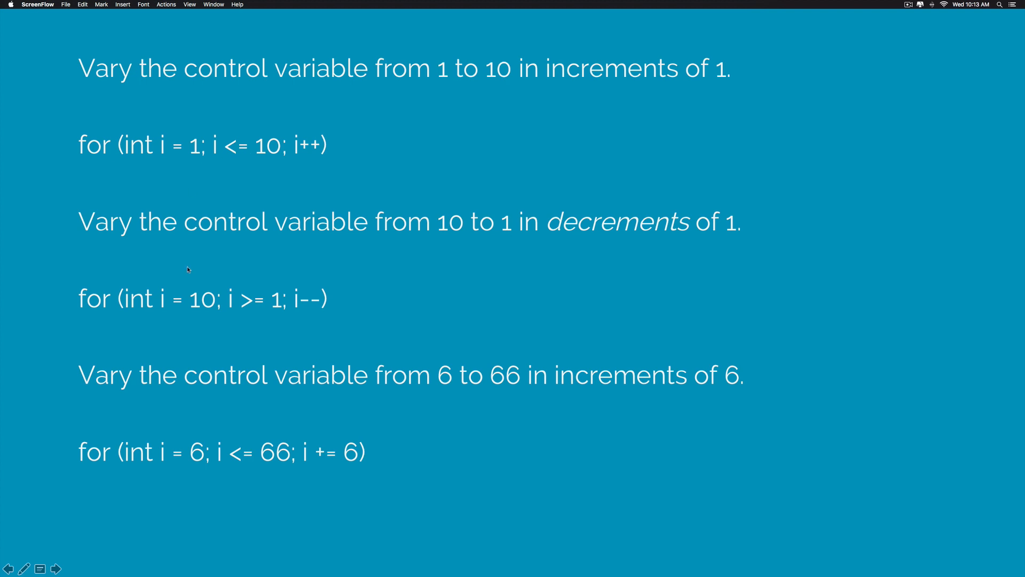
mouse_move(192, 315)
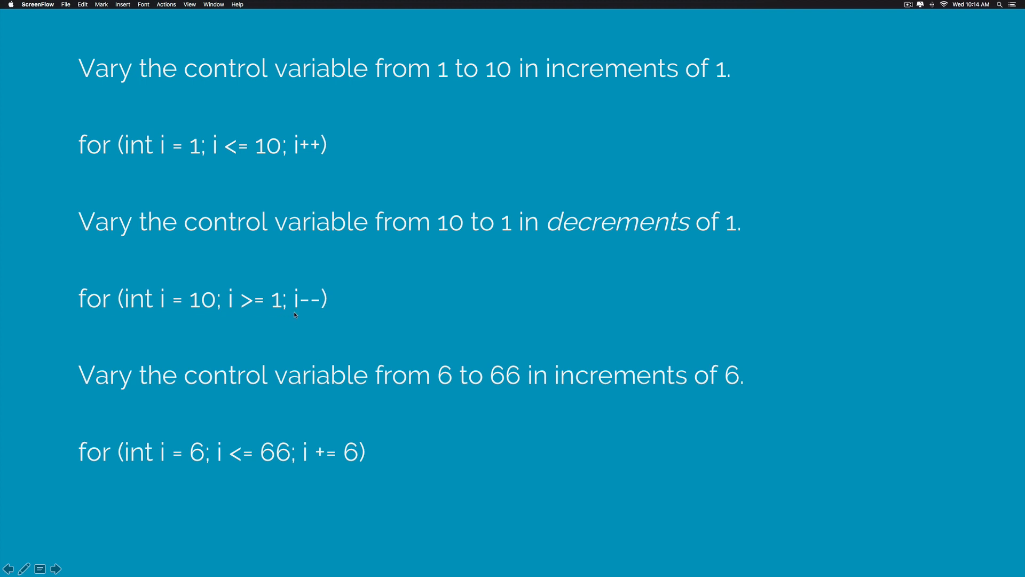
mouse_move(258, 283)
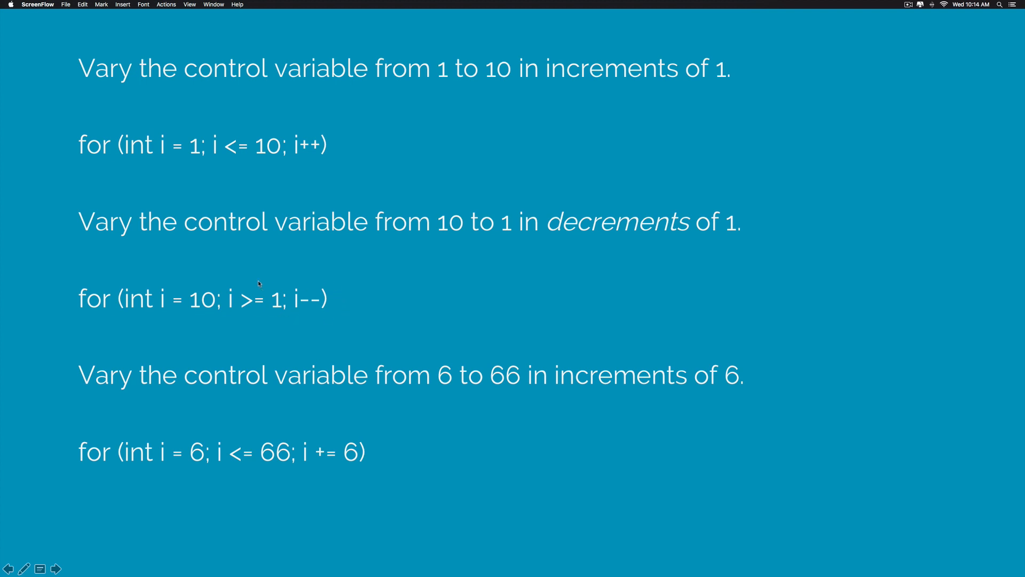
mouse_move(376, 298)
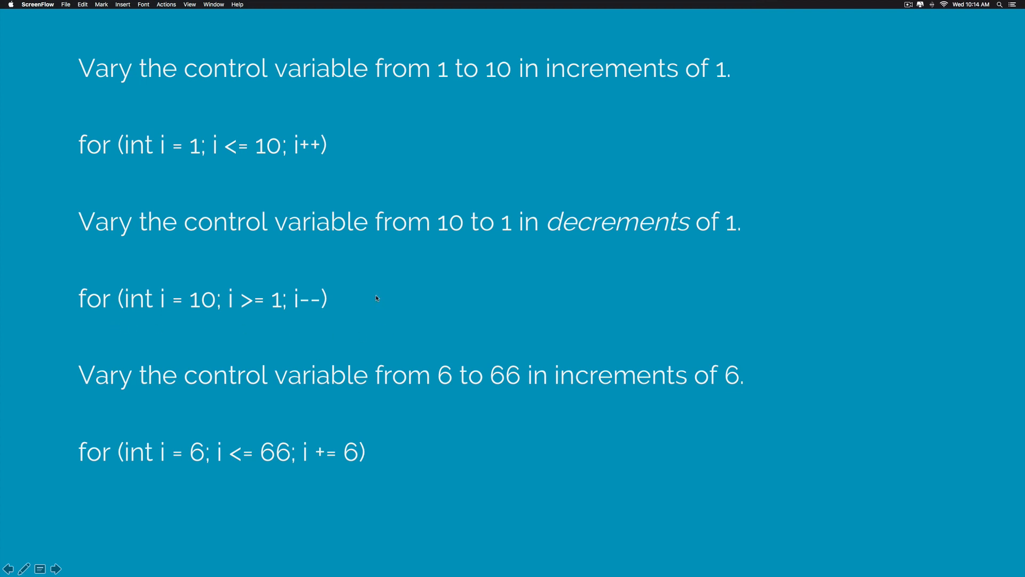
mouse_move(165, 438)
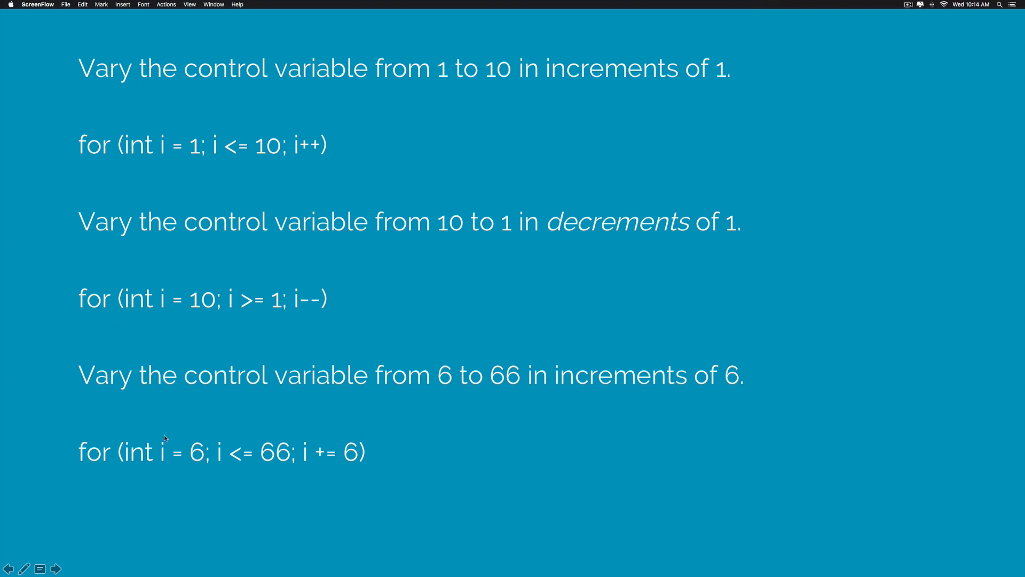
mouse_move(168, 466)
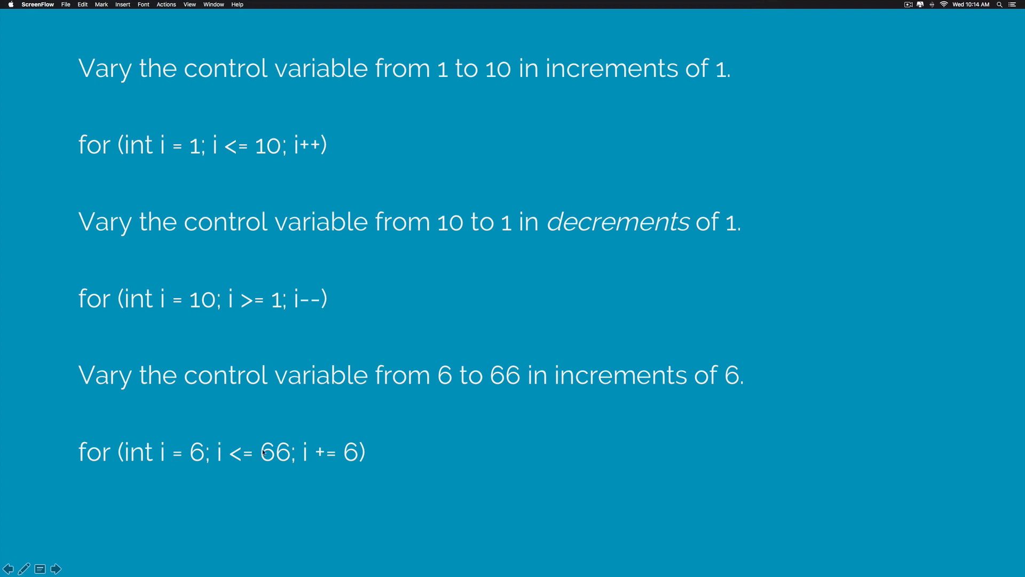
mouse_move(321, 456)
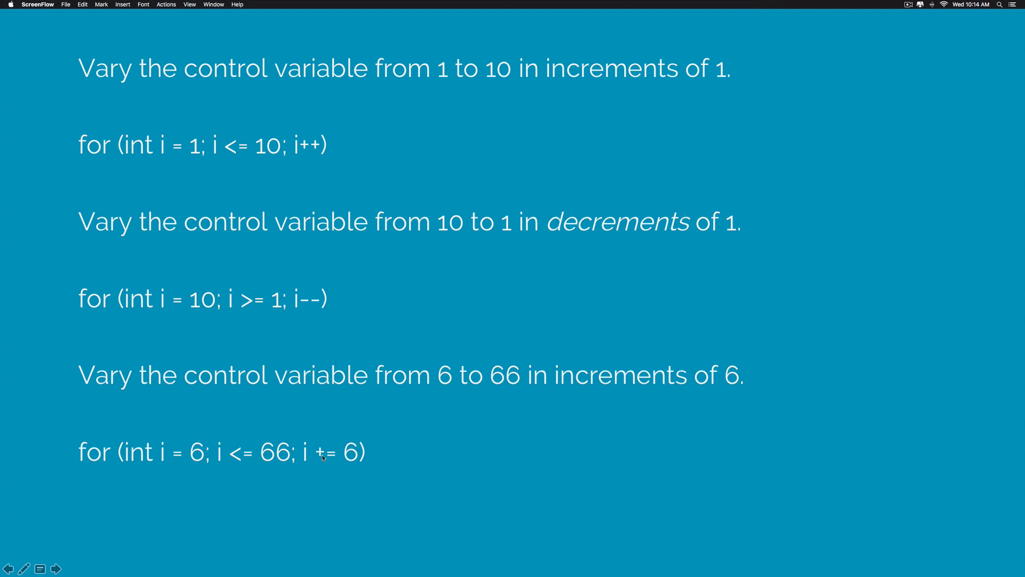
mouse_move(347, 461)
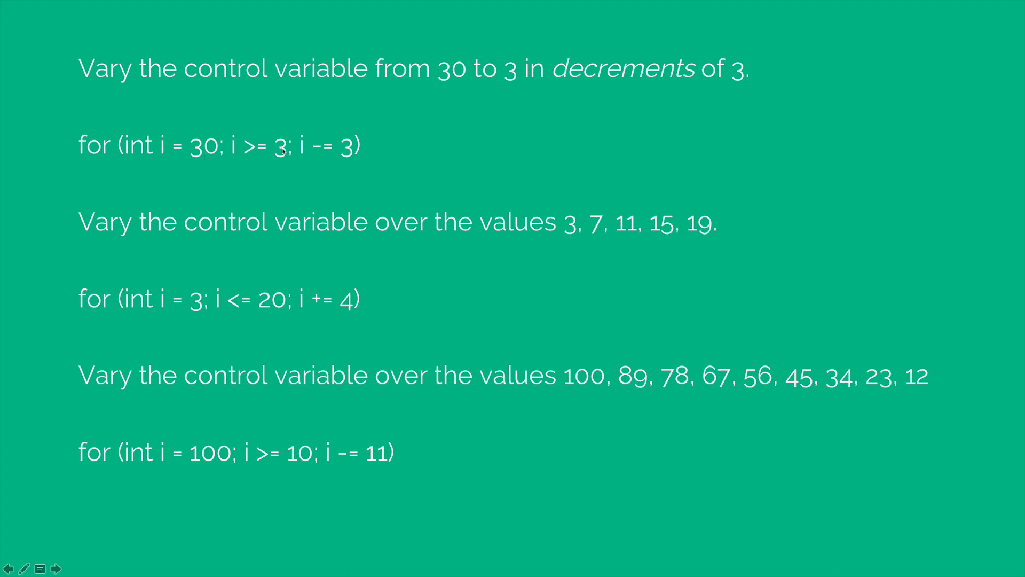
mouse_move(311, 152)
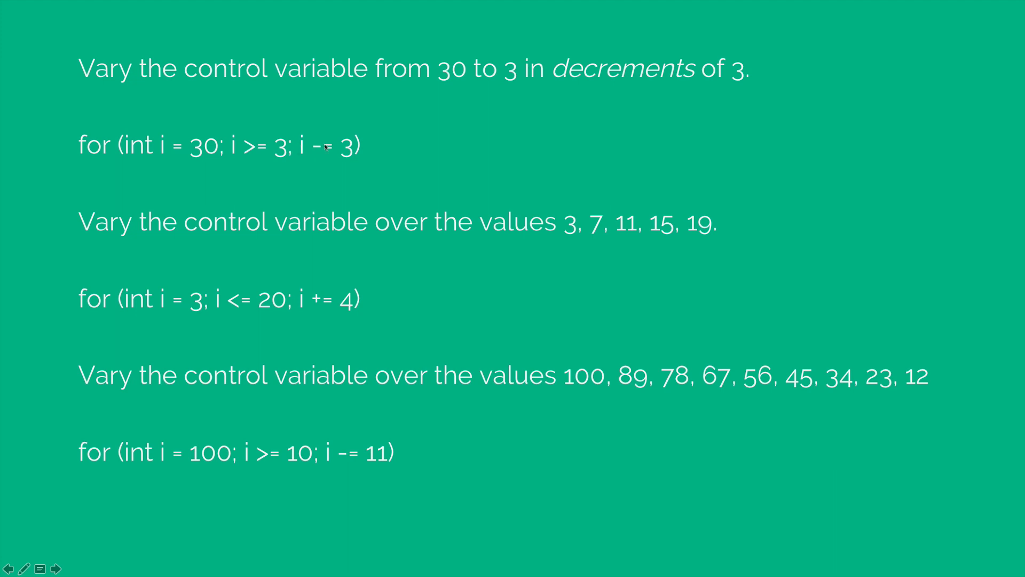
mouse_move(340, 160)
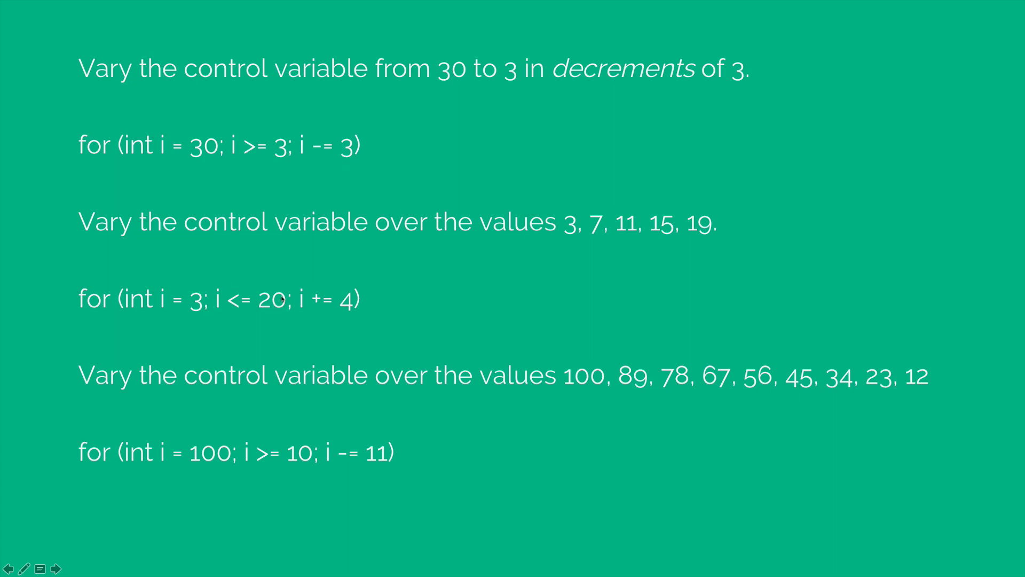
mouse_move(333, 312)
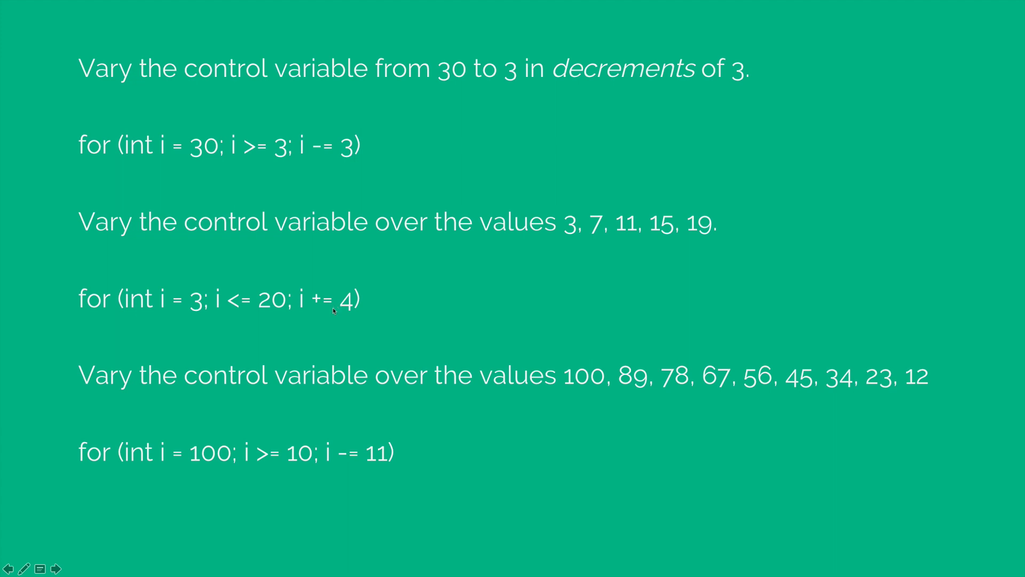
mouse_move(574, 233)
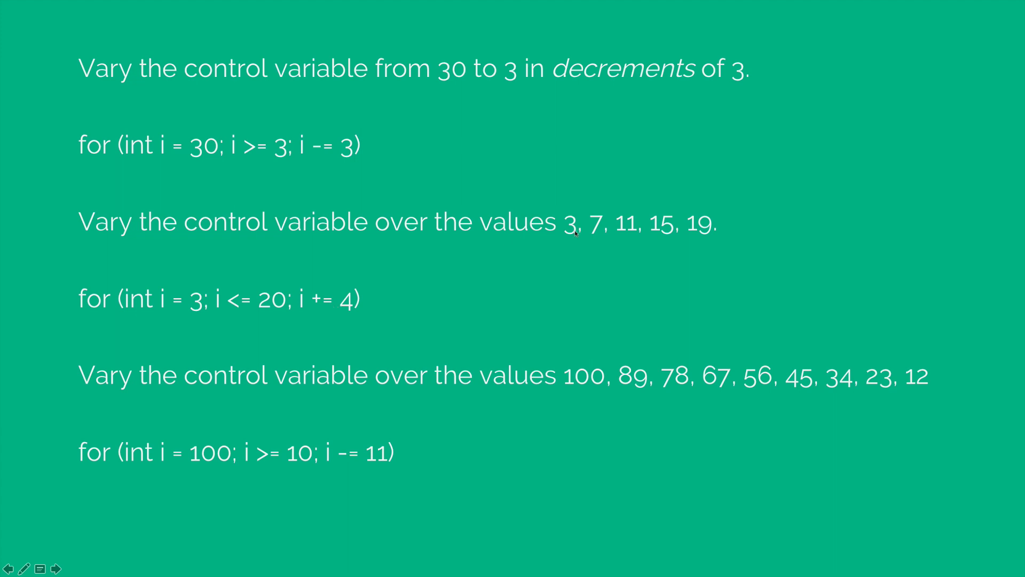
mouse_move(697, 229)
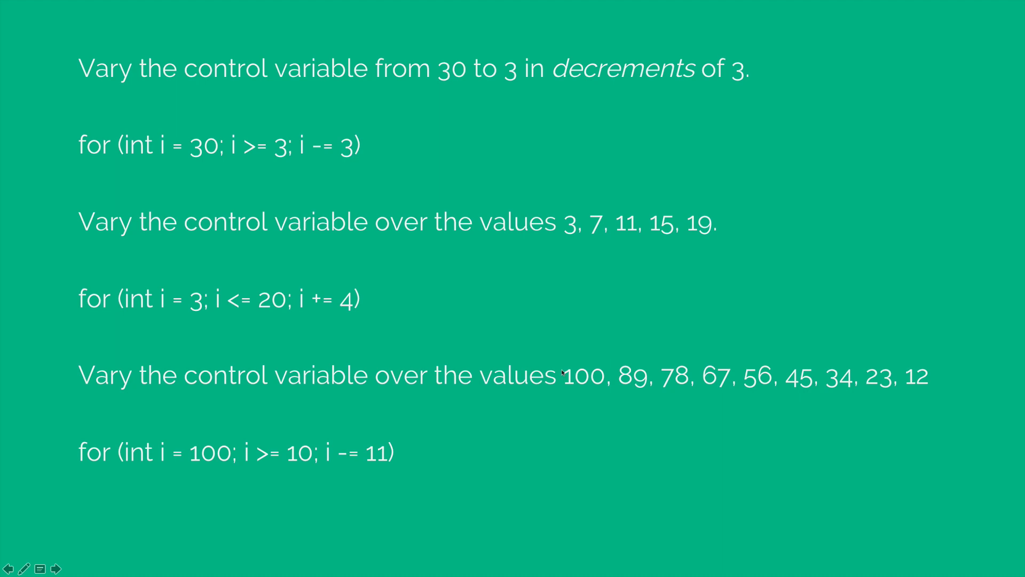
mouse_move(559, 408)
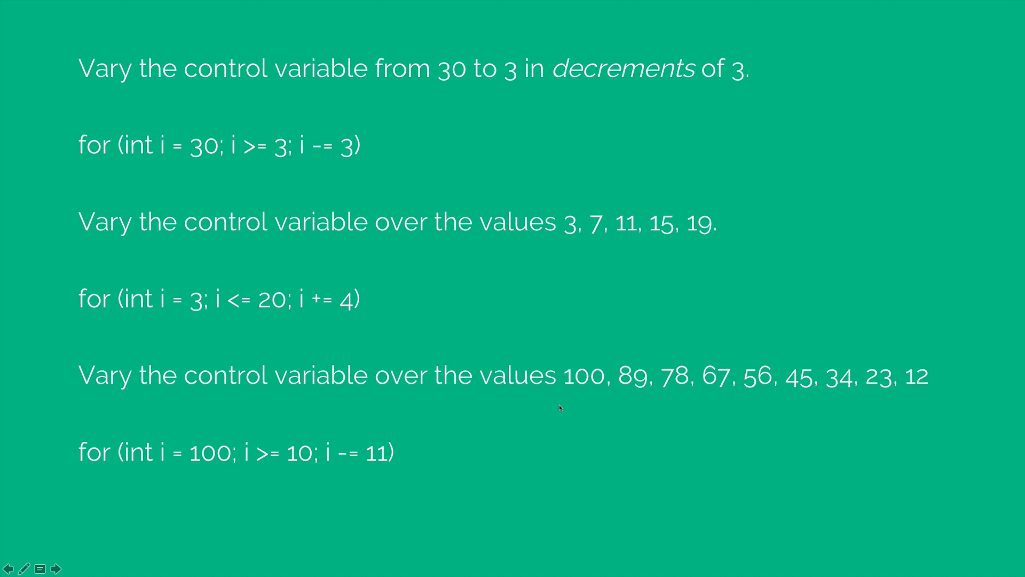